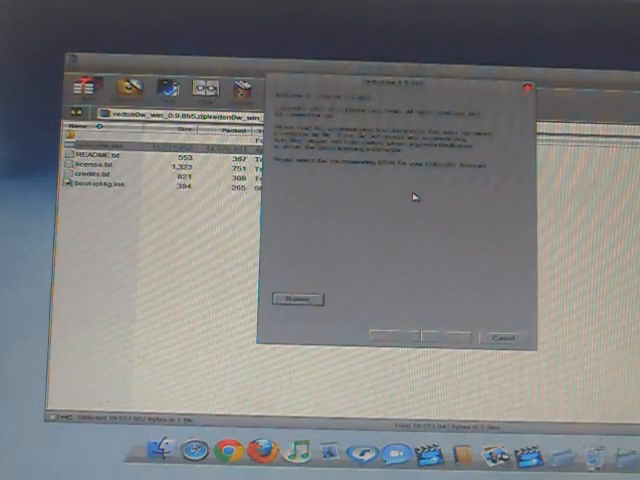
# Step: Bring up the file chooser for the iPhone firmware (IPSW) file
pyautogui.click(296, 300)
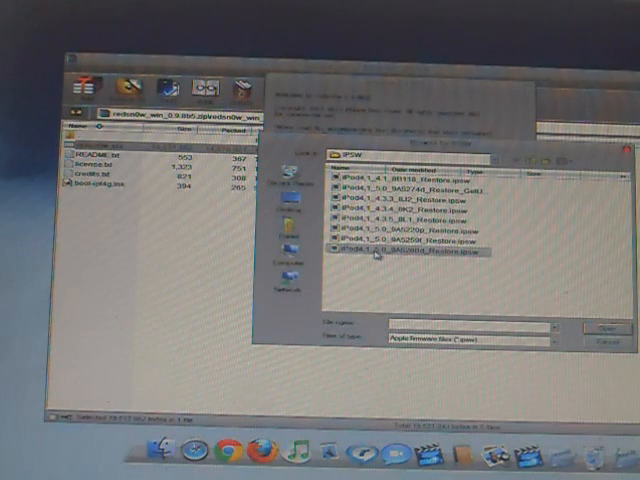
# Step: Load the iOS 5 beta IPSW so redsn0w shows its identification status line
pyautogui.click(598, 328)
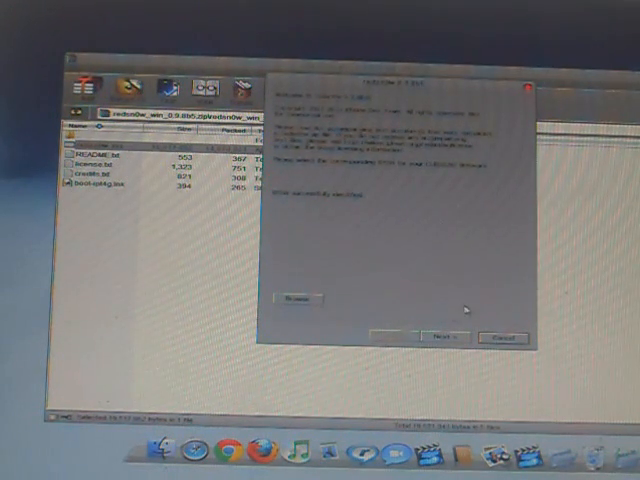
# Step: Advance past the firmware step so the IPSW is processed and jailbreak options appear
pyautogui.click(448, 336)
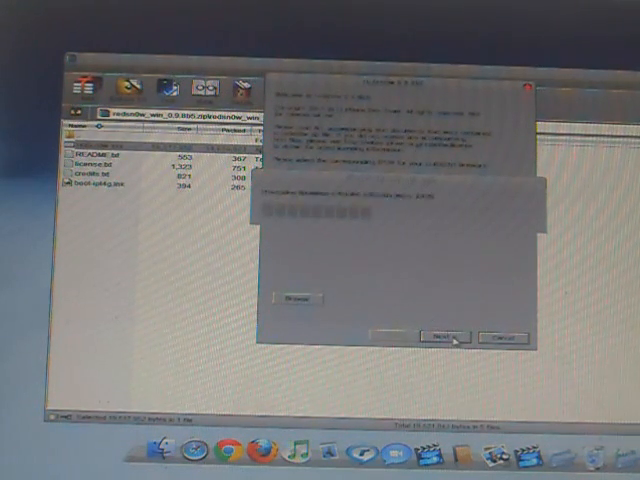
pyautogui.click(452, 336)
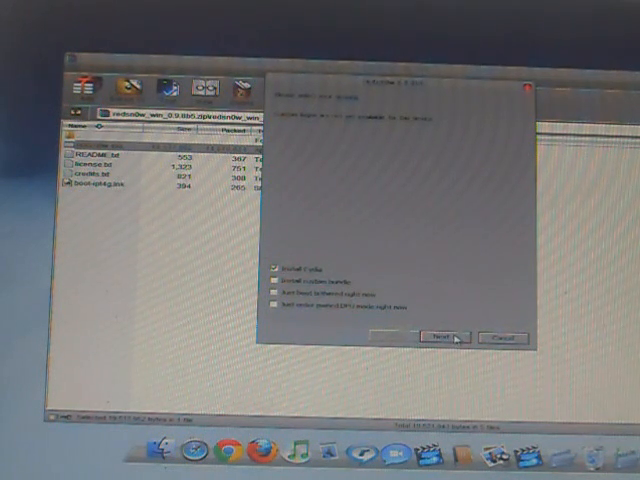
# Step: Run the jailbreak with Install Cydia checked and begin the guided DFU sequence
pyautogui.click(442, 336)
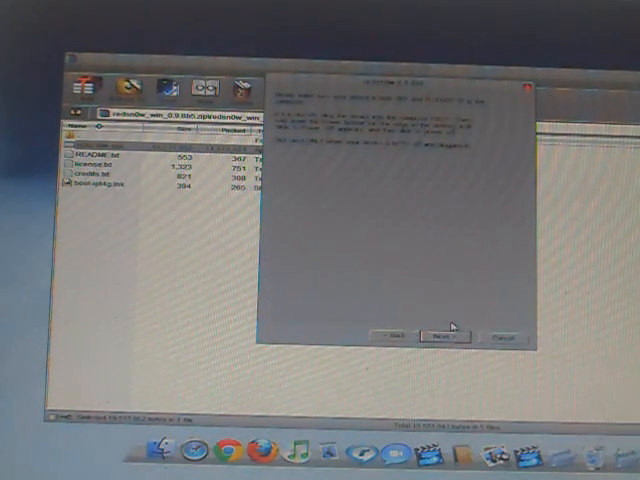
pyautogui.click(444, 336)
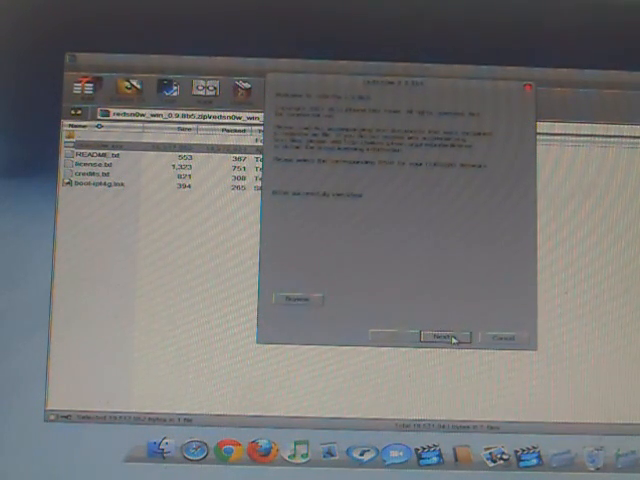
# Step: Process the reselected IPSW again to reach the jailbreak options page
pyautogui.click(448, 336)
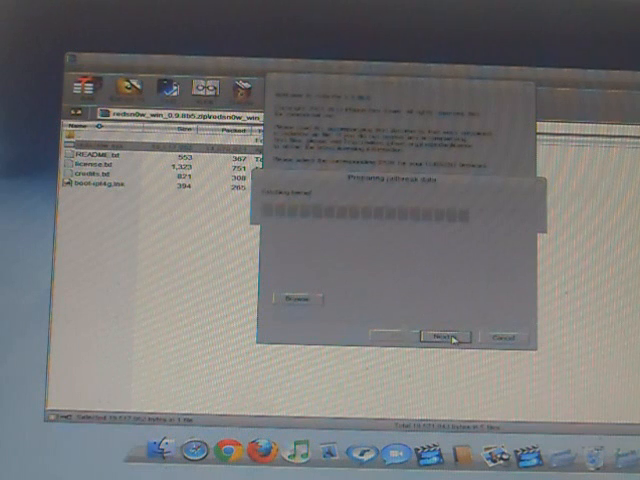
pyautogui.click(444, 338)
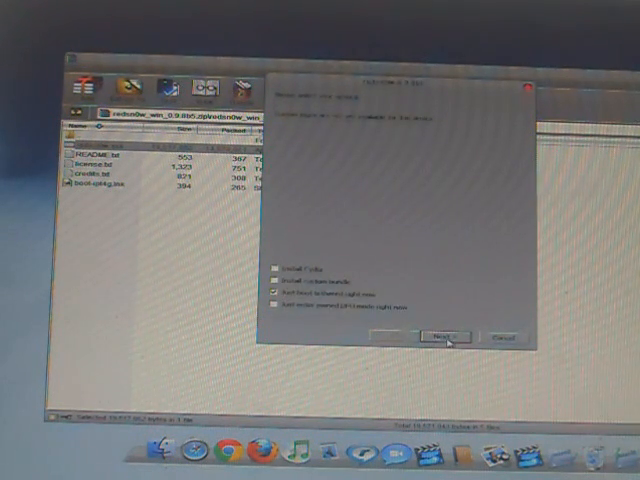
# Step: Choose 'Just boot tethered right now' and continue to the DFU instructions
pyautogui.click(446, 336)
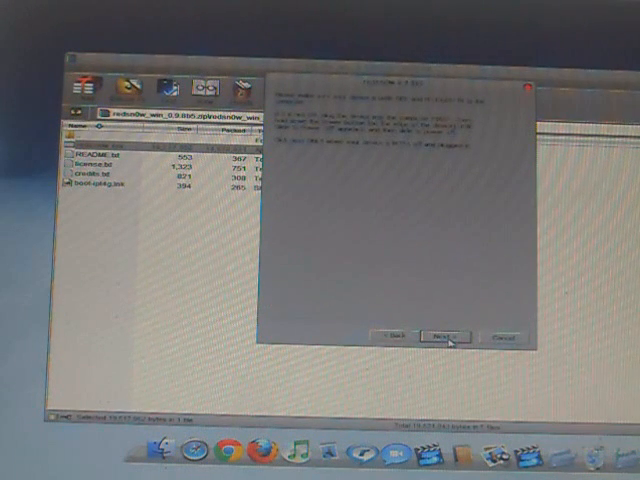
pyautogui.click(442, 336)
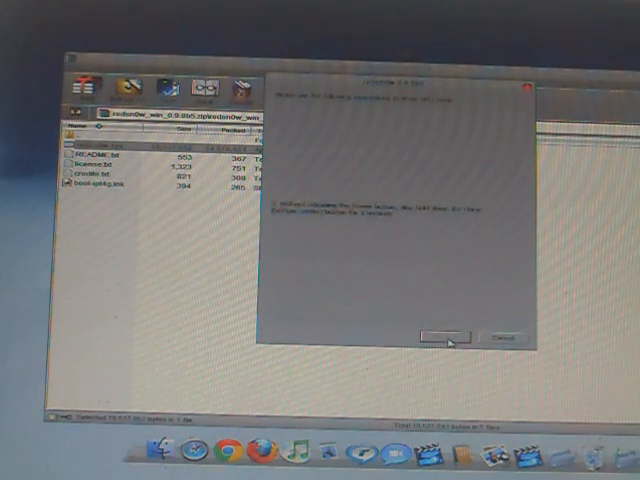
# Step: Complete the DFU prompts for the tethered boot and close the wizard with Done
pyautogui.click(440, 336)
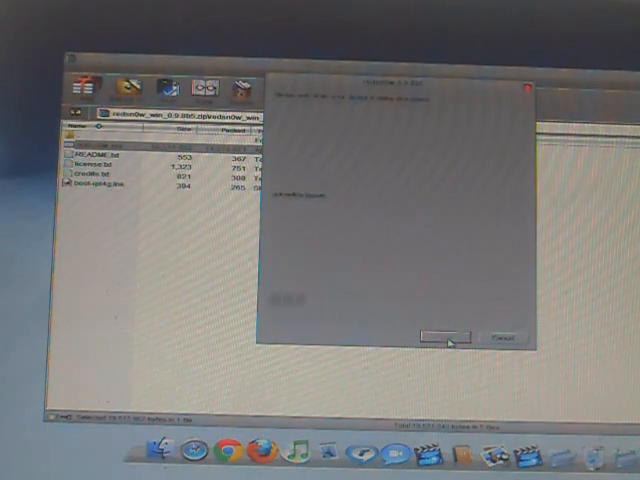
pyautogui.click(444, 336)
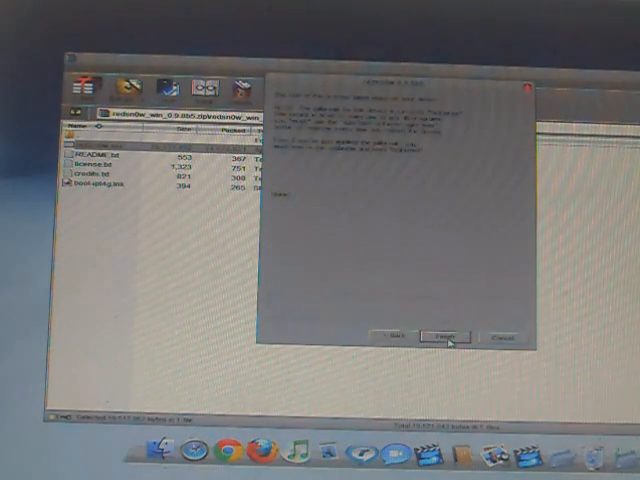
pyautogui.click(444, 336)
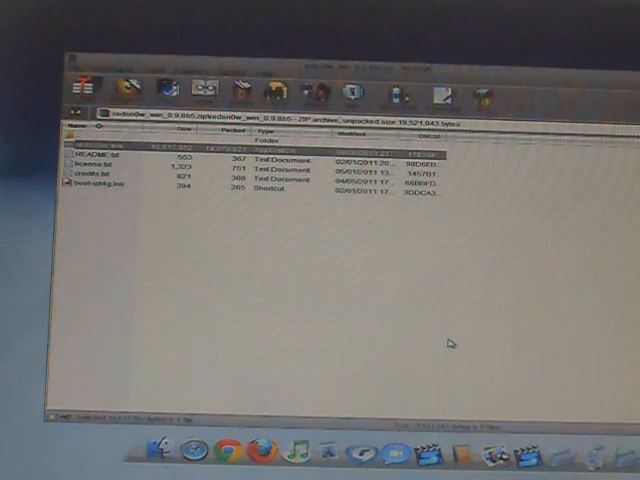